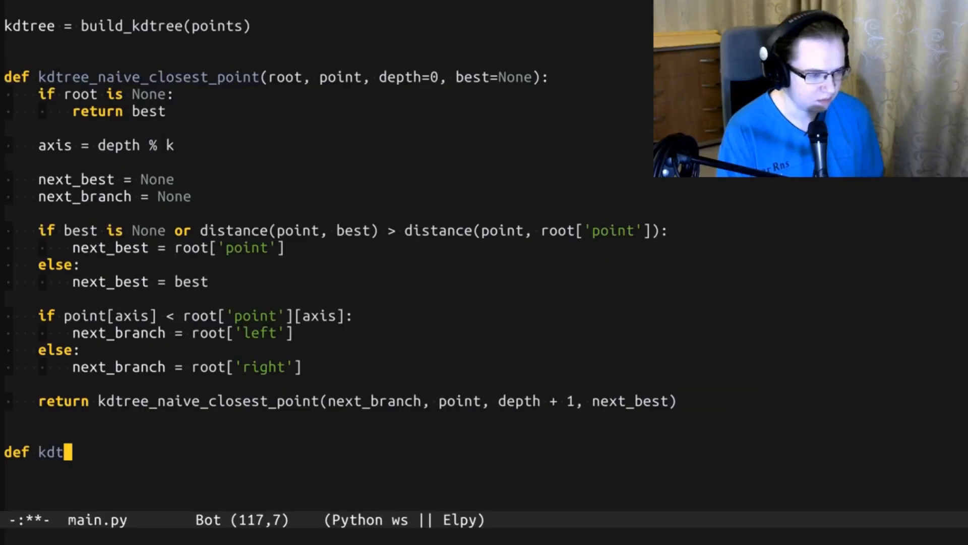
text(ree_closest_point(root, p)
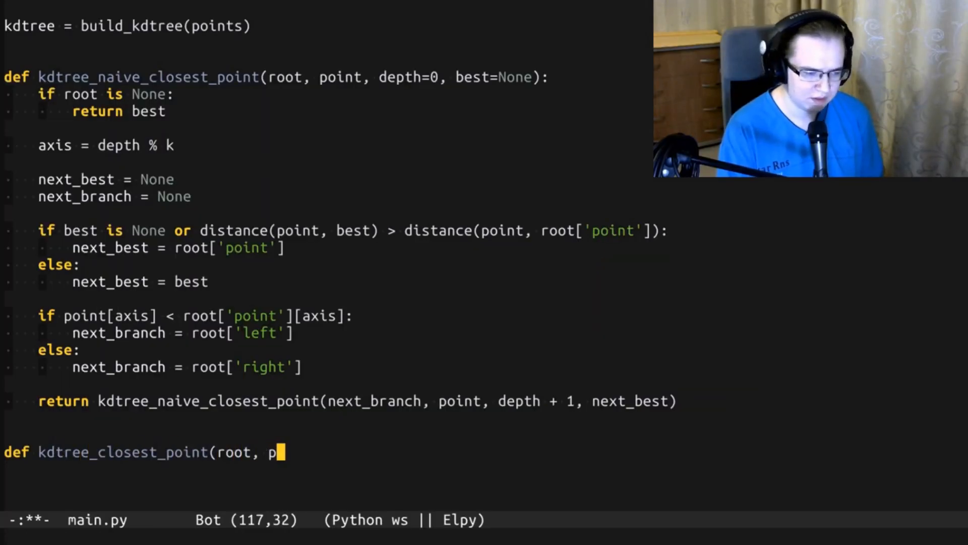